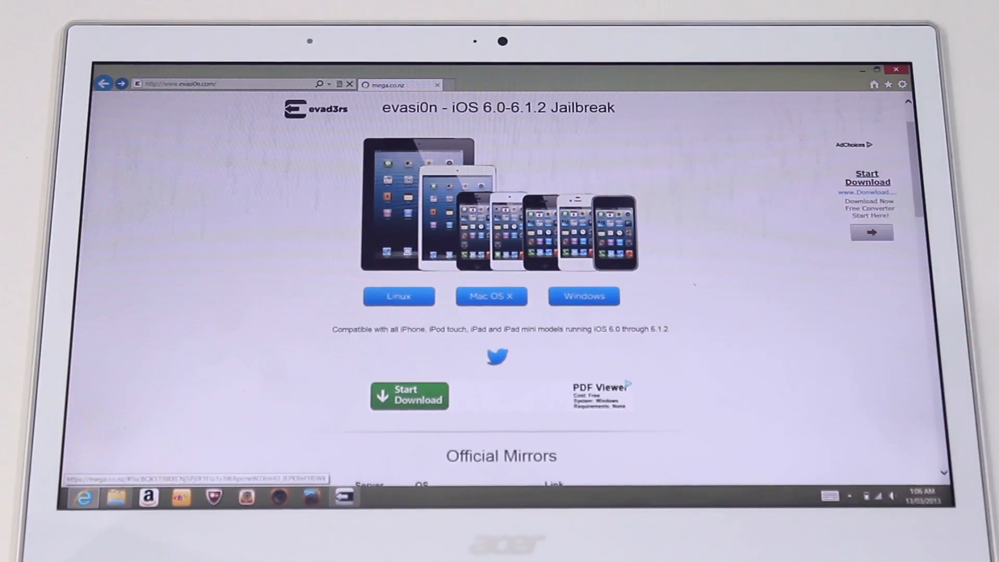
- Download the Windows release of evasi0n from evasi0n.com
left_click(400, 84)
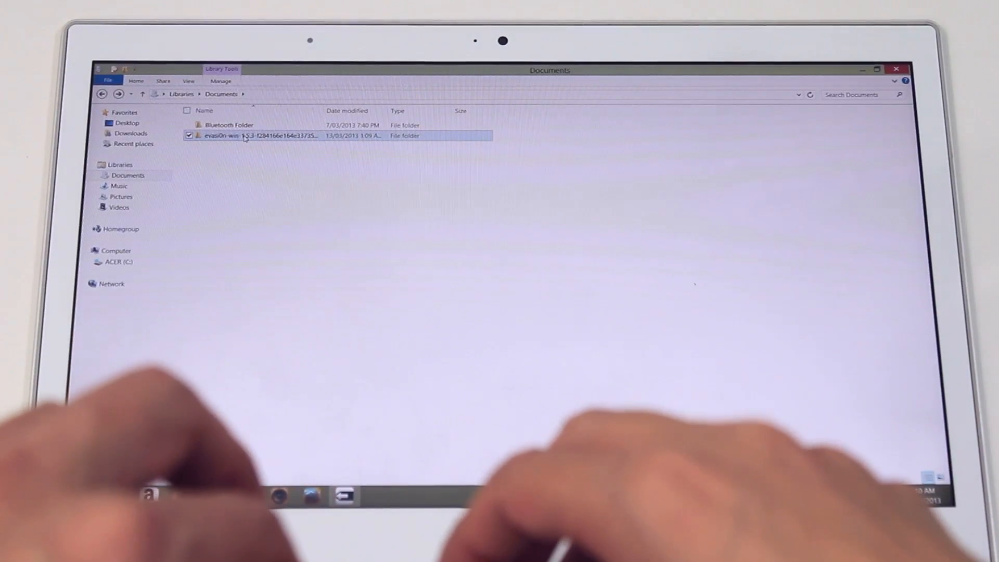
- Launch evasi0n 1.5.3 from the evasi0n-win-1.5.3 folder
double_click(258, 135)
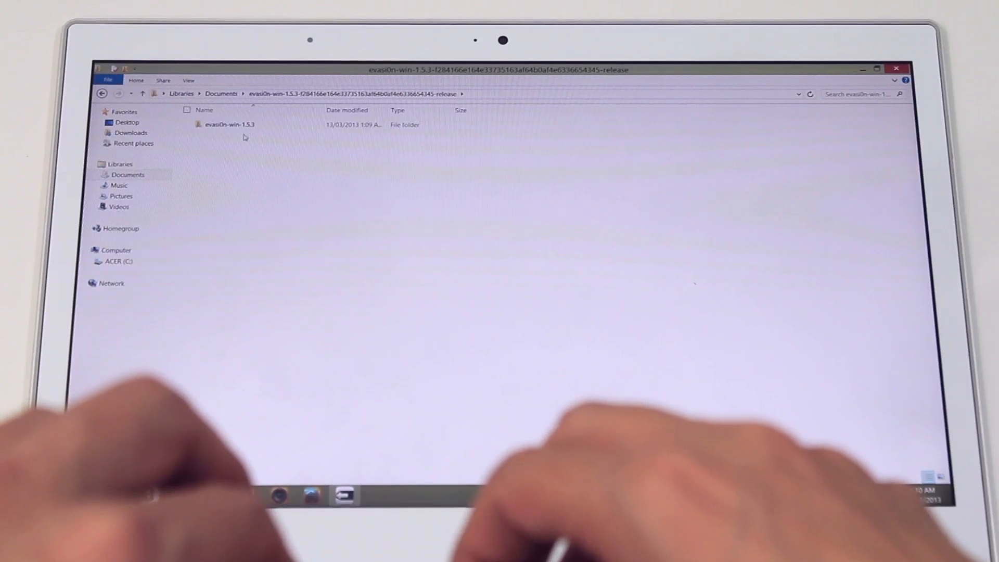
double_click(230, 124)
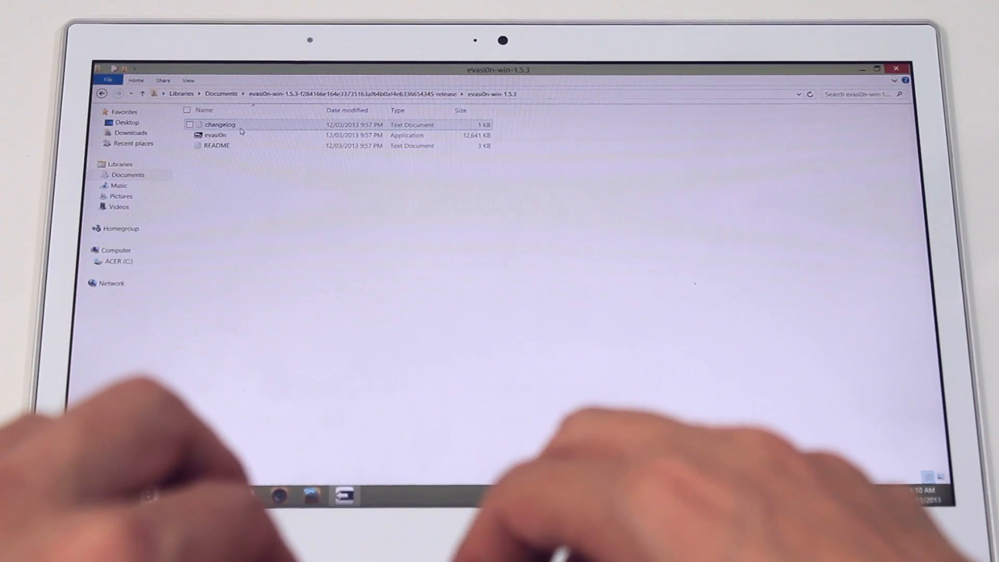
left_click(215, 135)
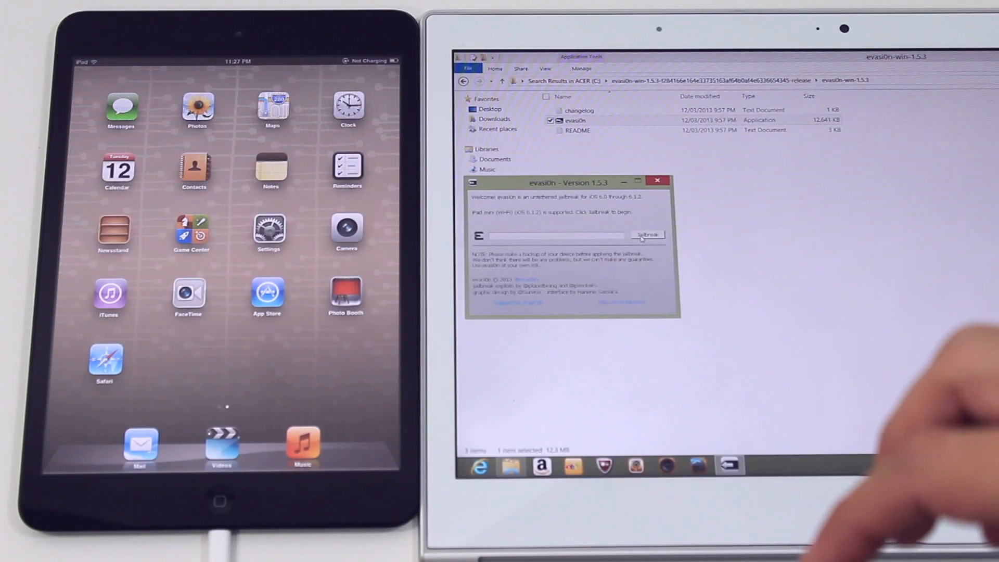
- Start the evasi0n jailbreak on the connected iPad mini
left_click(647, 235)
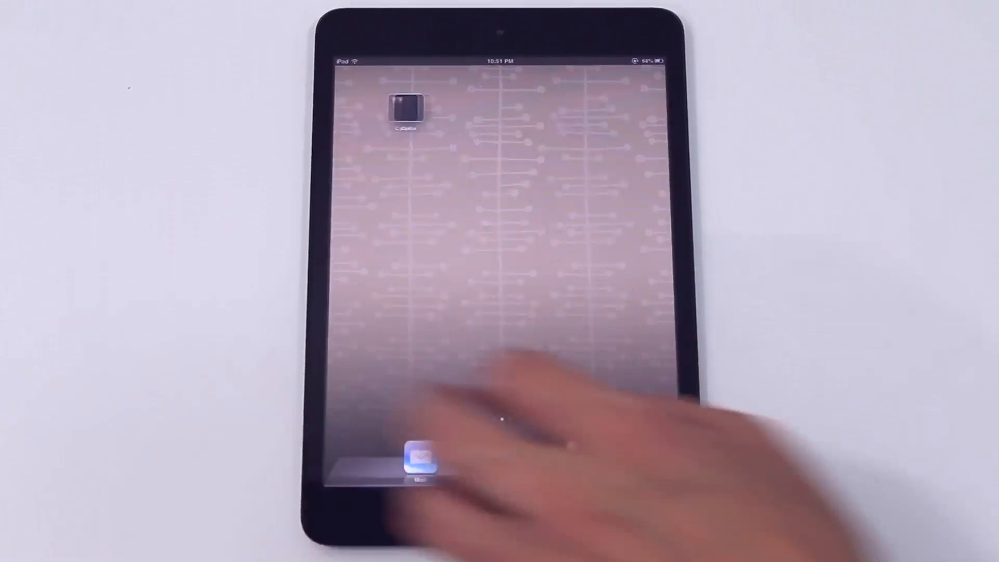
- Launch Cydia and identify as a User at the Who Are You? prompt
left_click(406, 108)
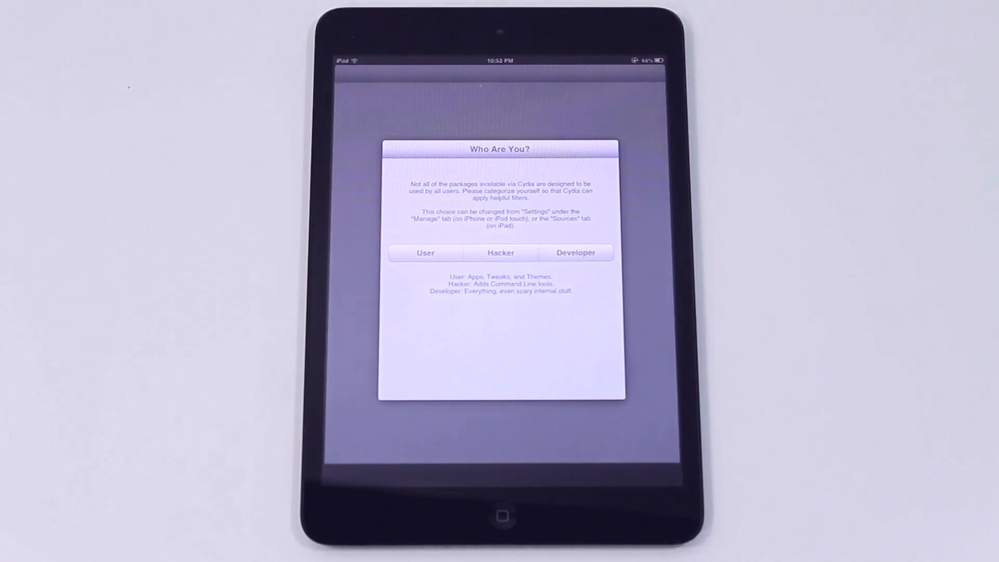
left_click(425, 252)
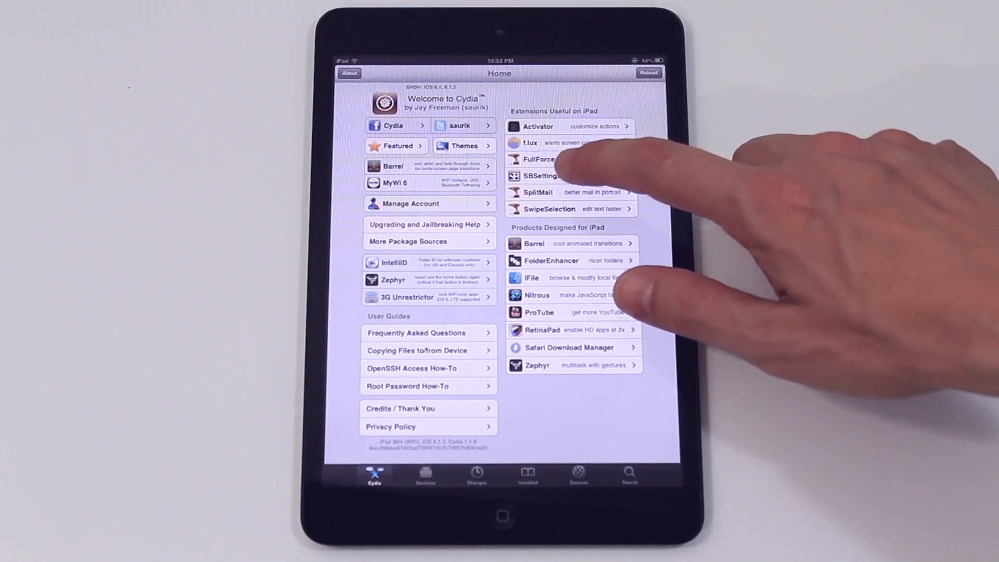
- Install SBSettings with Activator and dependencies, then restart SpringBoard
left_click(541, 175)
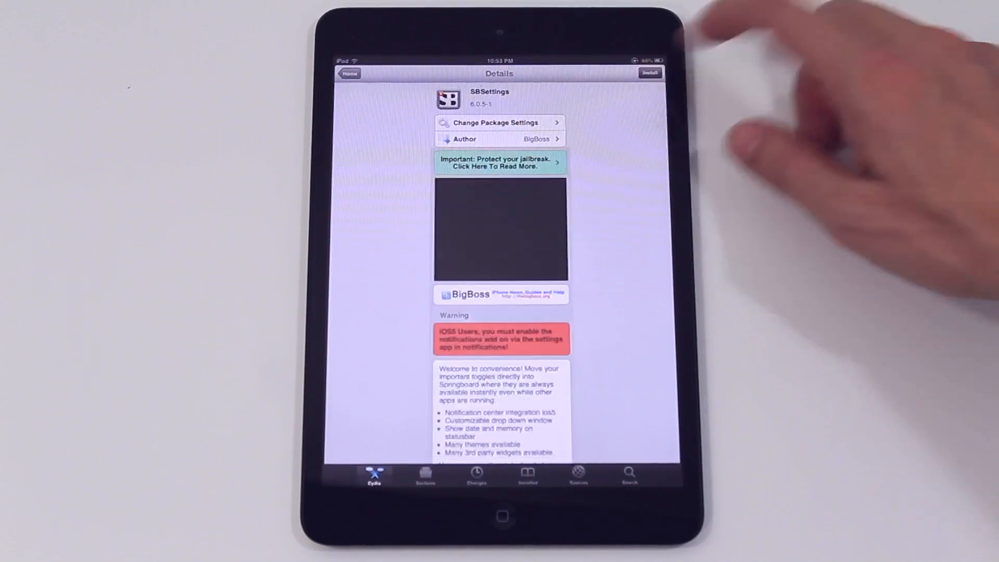
left_click(650, 73)
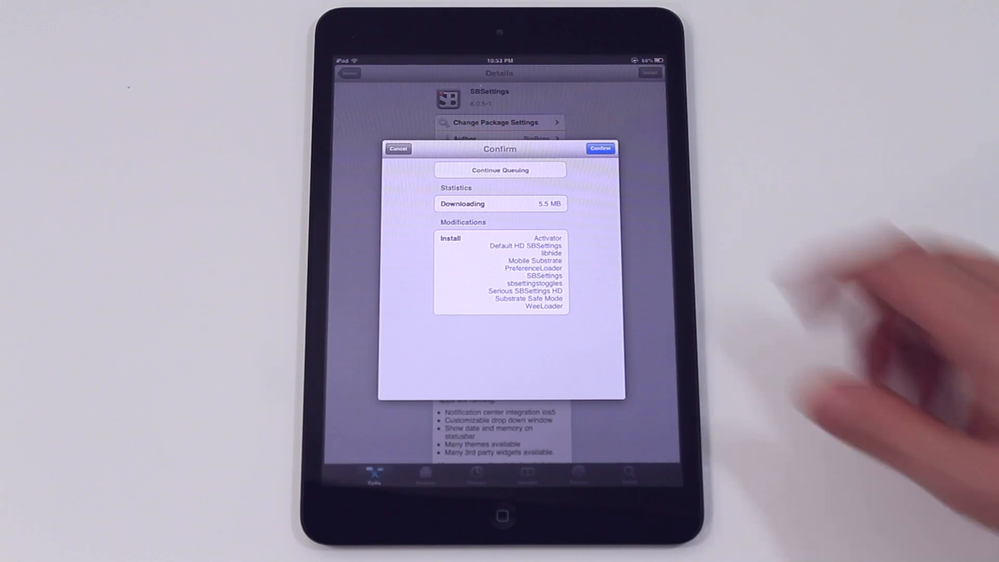
left_click(599, 148)
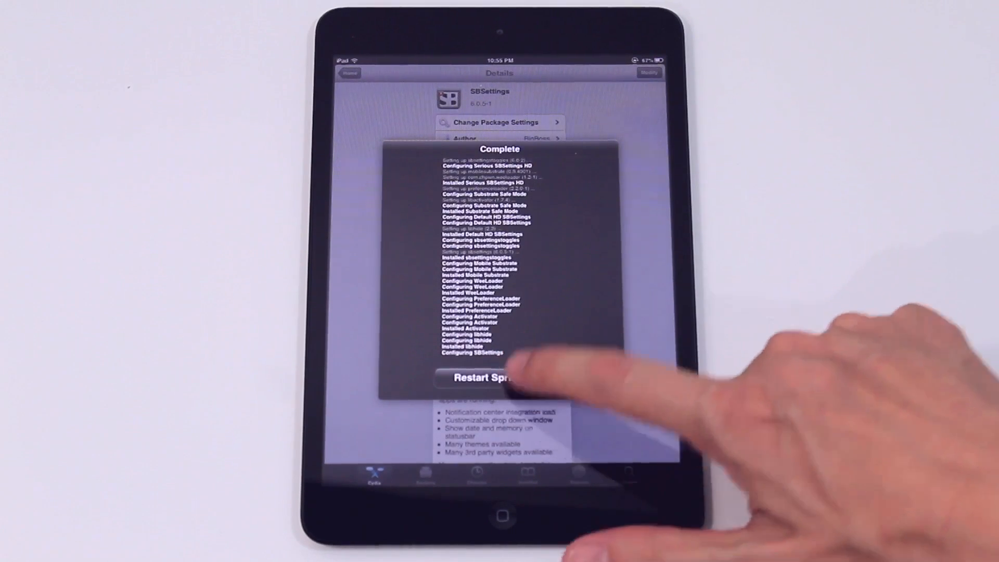
left_click(484, 377)
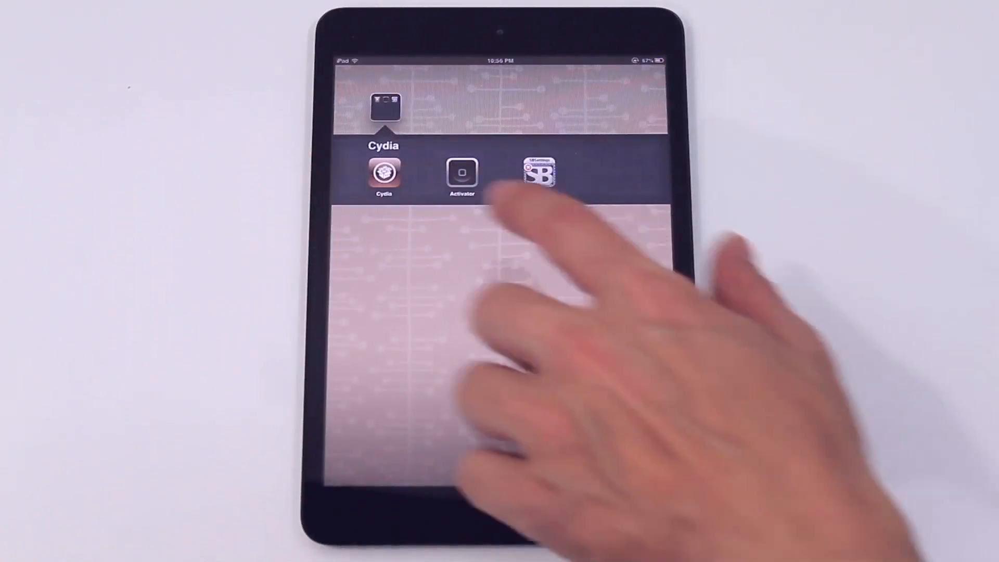
- Switch the 3G and SSH toggles off in SBSettings and review remaining options
left_click(537, 173)
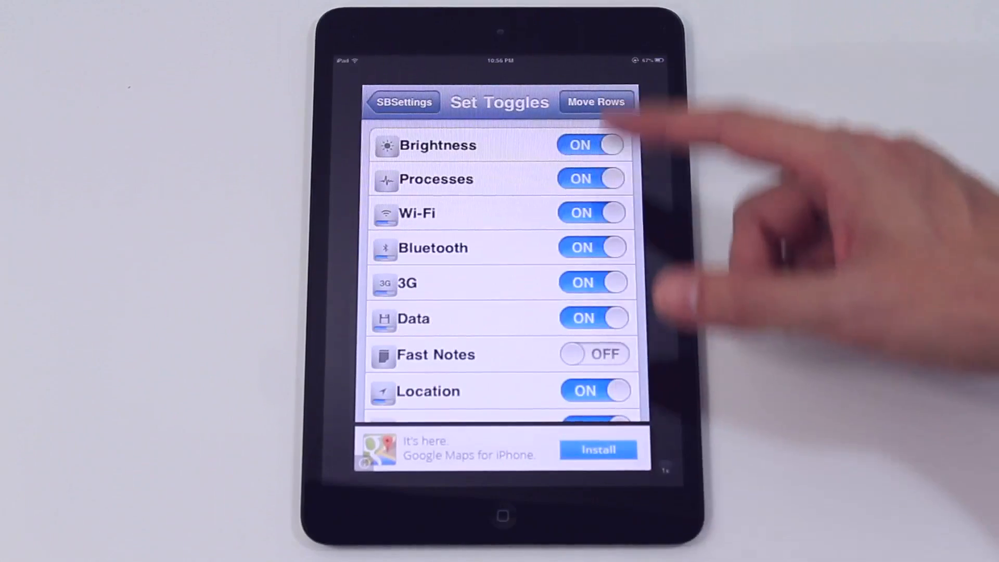
left_click(591, 282)
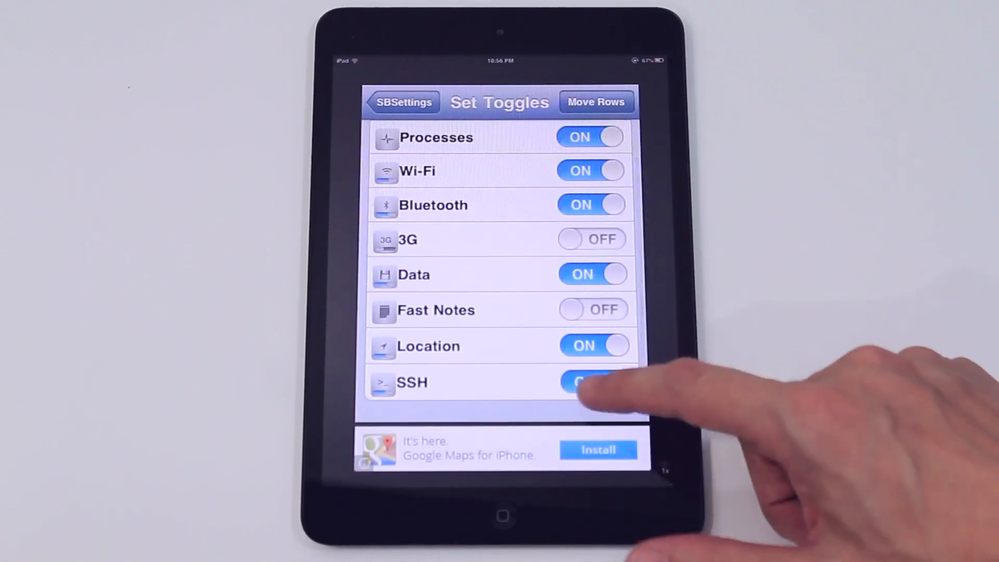
left_click(586, 381)
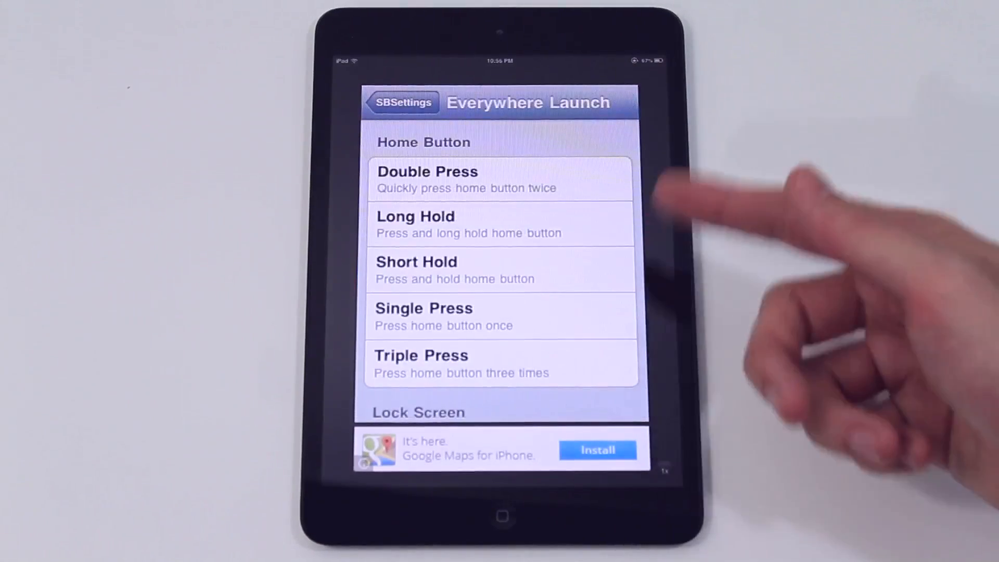
scroll("down", 3)
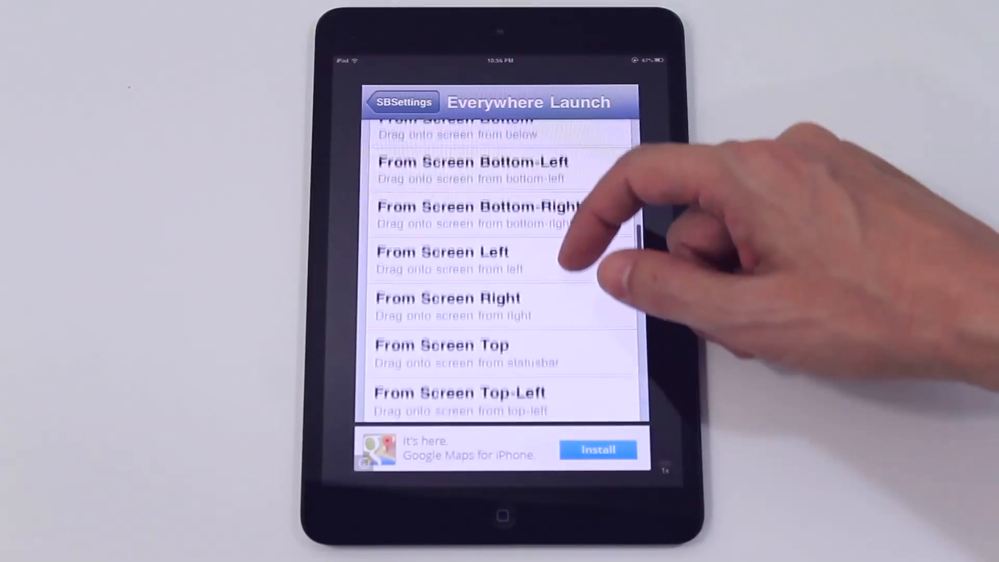
scroll("down", 3)
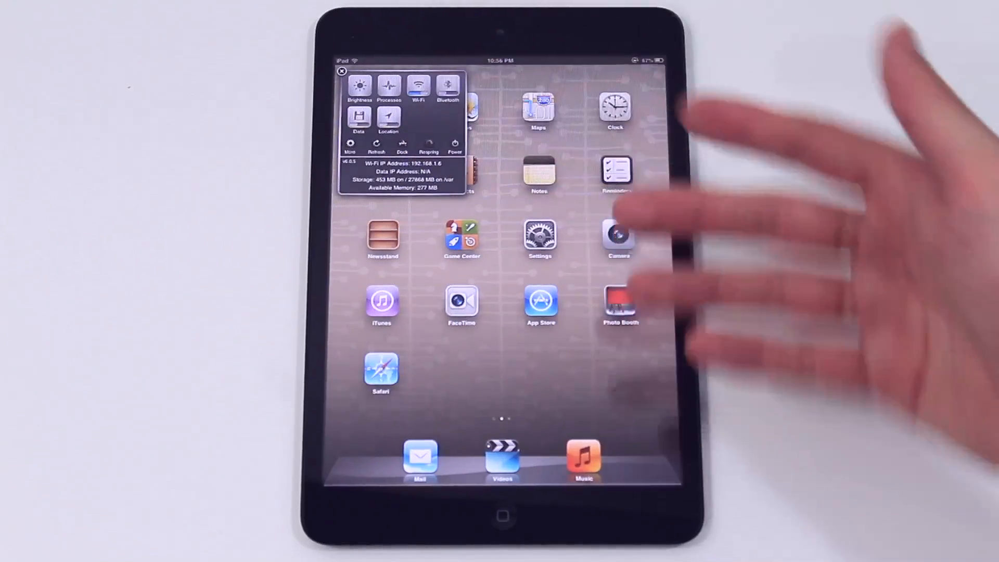
- Close the SBSettings drop-down panel
left_click(342, 71)
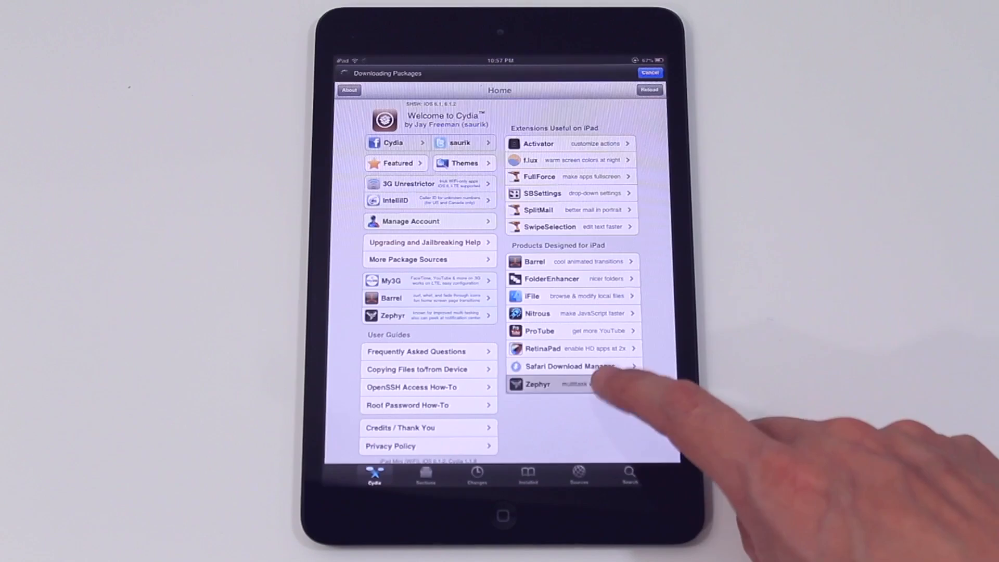
- Install Zephyr with AppList and LayerSnapshotter, then restart SpringBoard
left_click(537, 383)
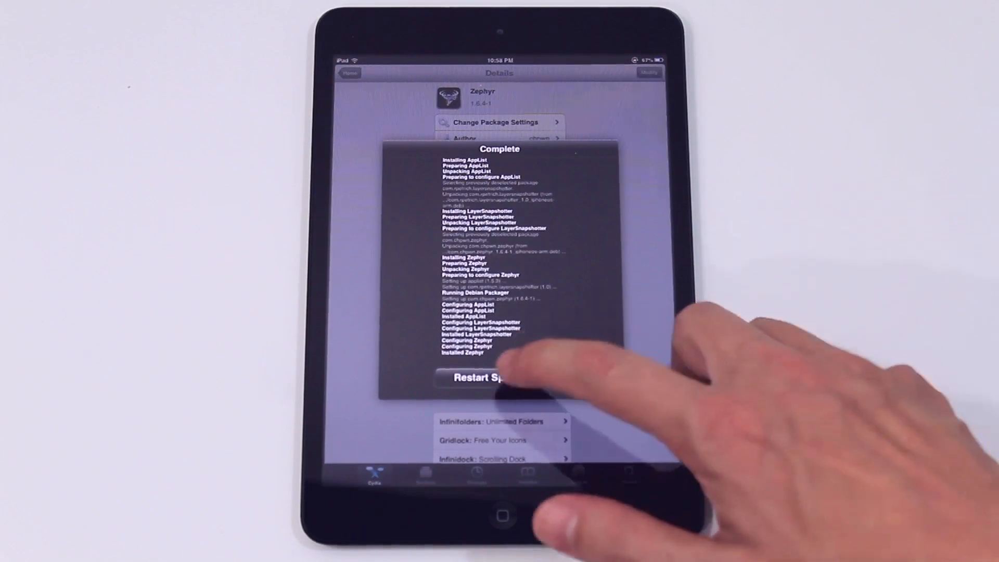
left_click(475, 377)
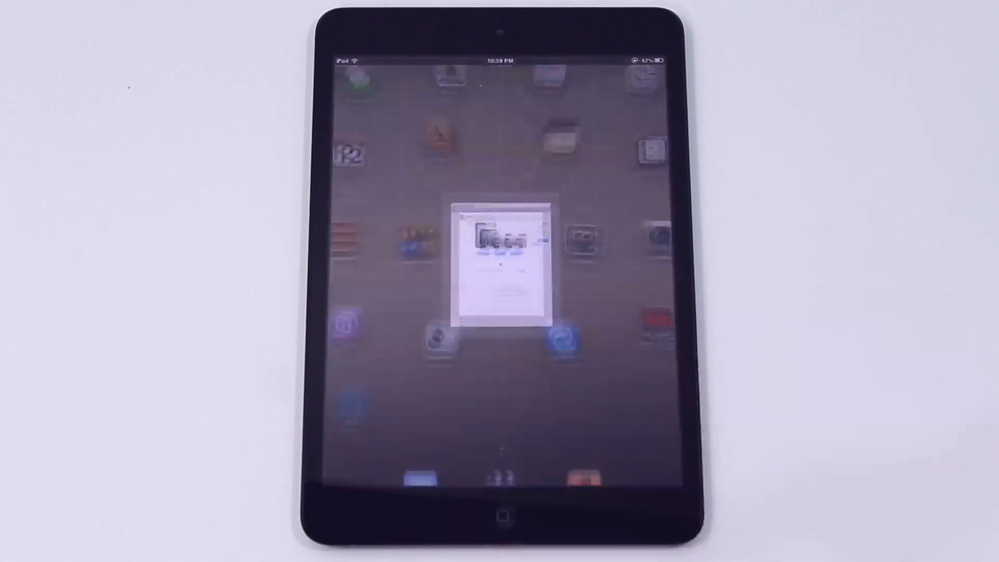
- Bring up Safari, close it back to the home screen, and reopen Cydia
left_click(500, 252)
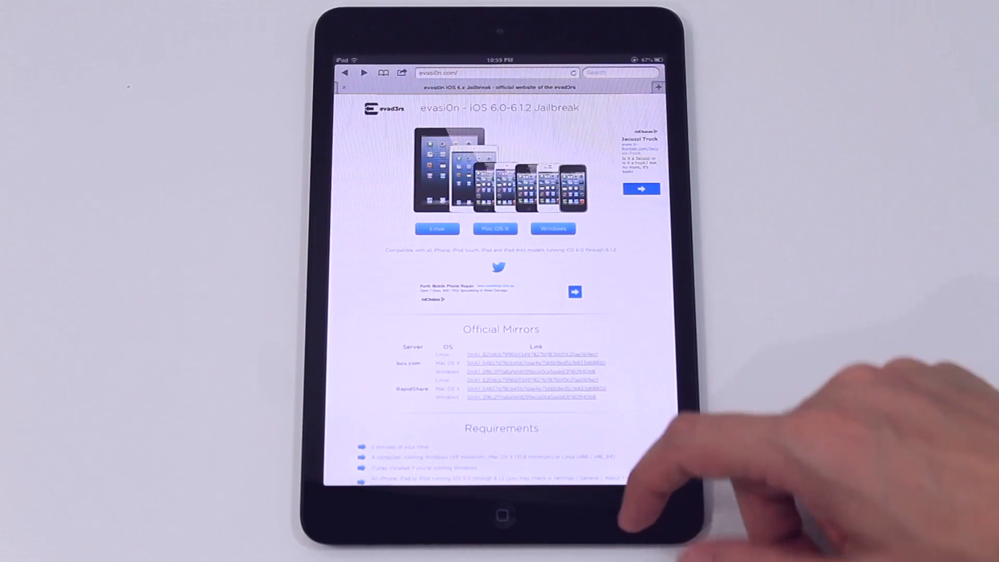
left_click(501, 516)
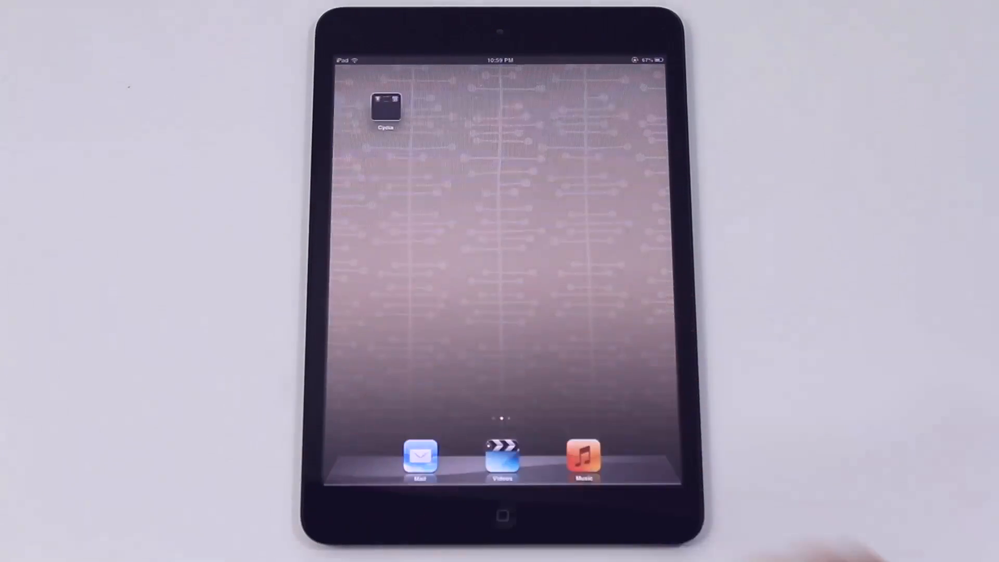
left_click(385, 108)
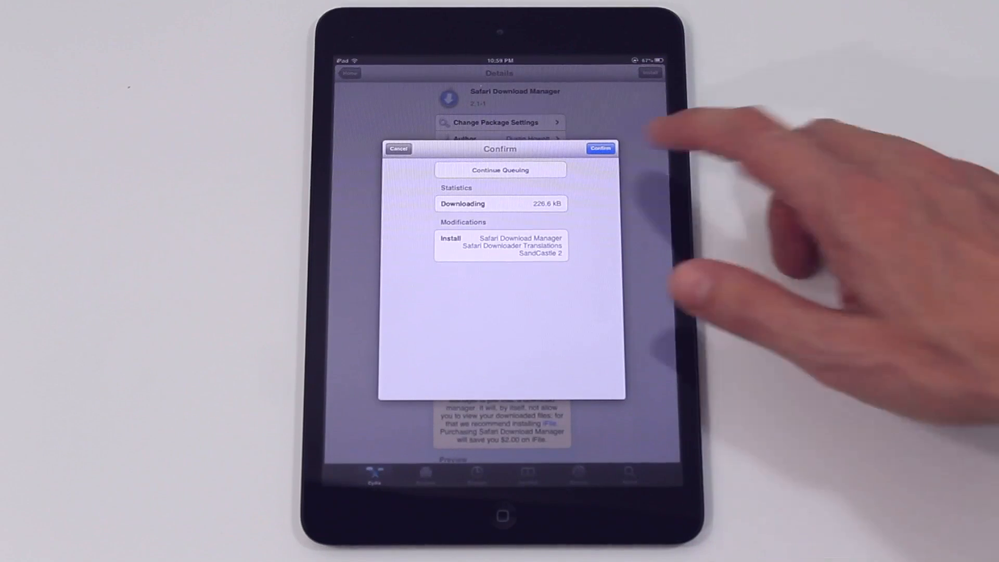
- Confirm the Safari Download Manager and SandCastle 2 install, then restart SpringBoard
left_click(599, 148)
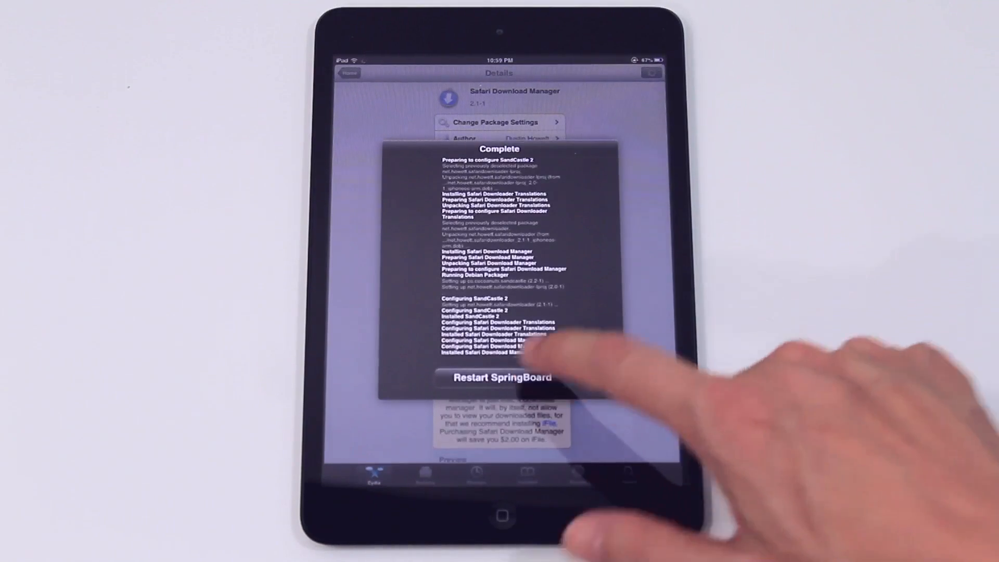
left_click(502, 377)
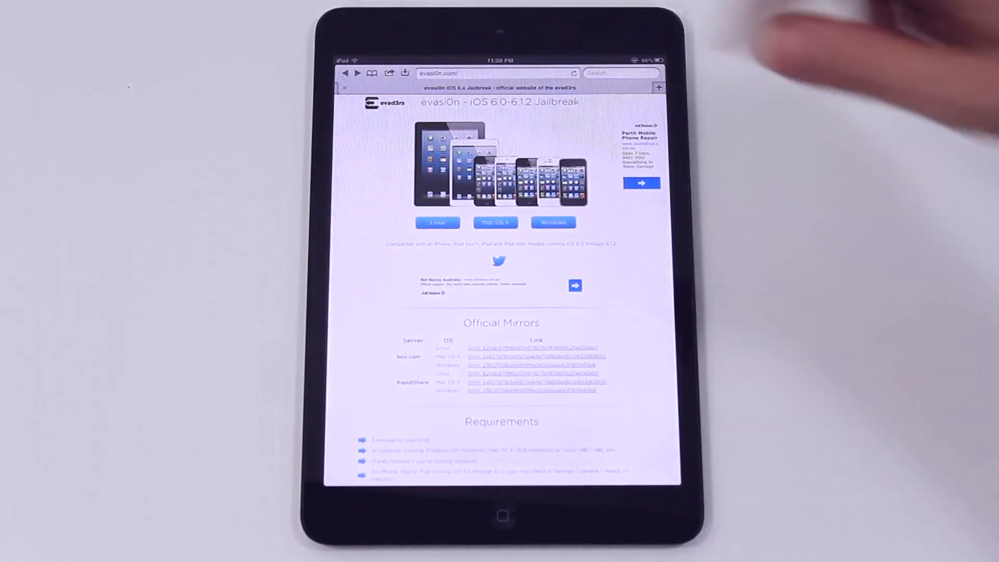
- Leave the evasi0n.com page in Safari and return to Cydia's Welcome home page
left_click(405, 73)
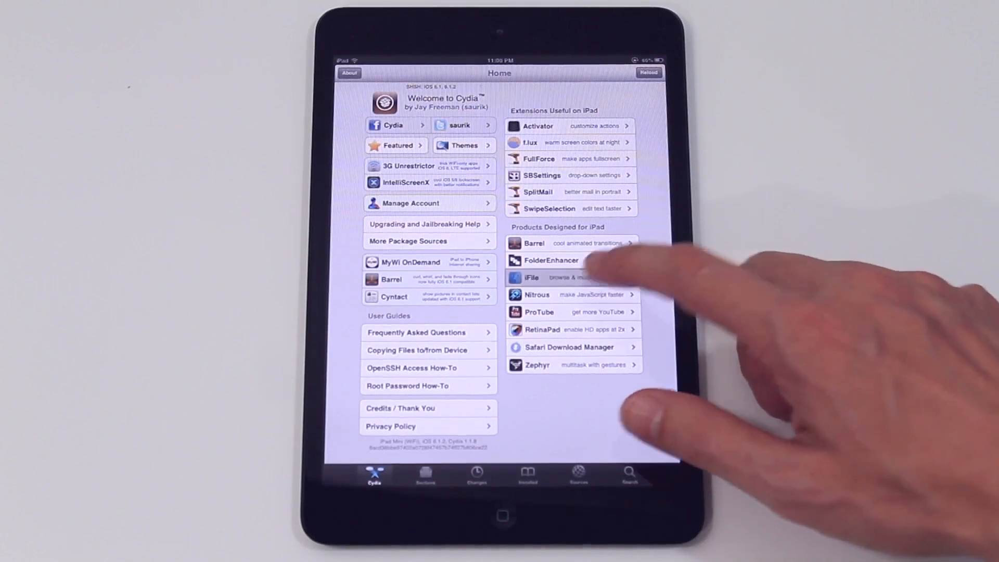
- Install iFile from Cydia and launch it, showing the Downloads folder
left_click(530, 277)
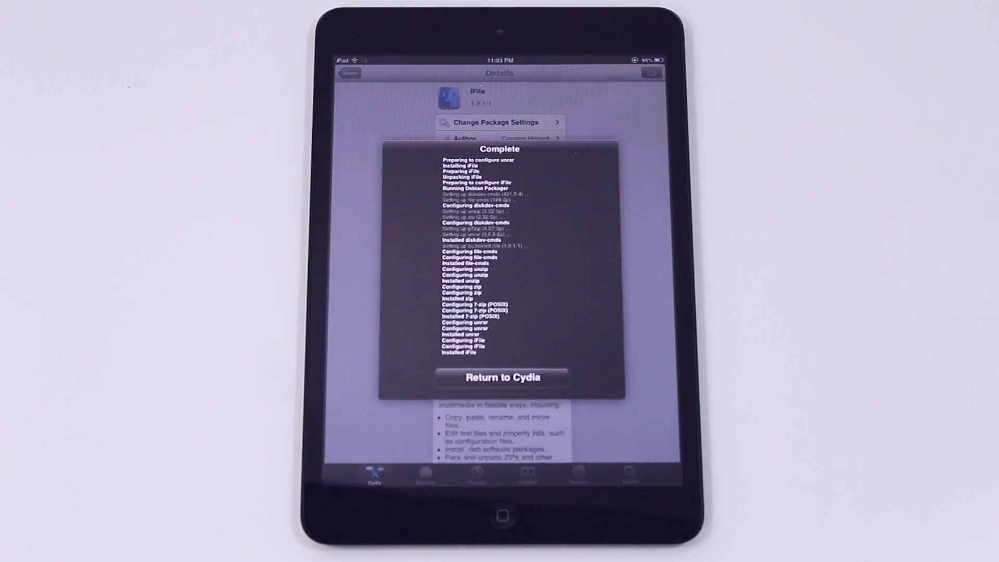
left_click(500, 377)
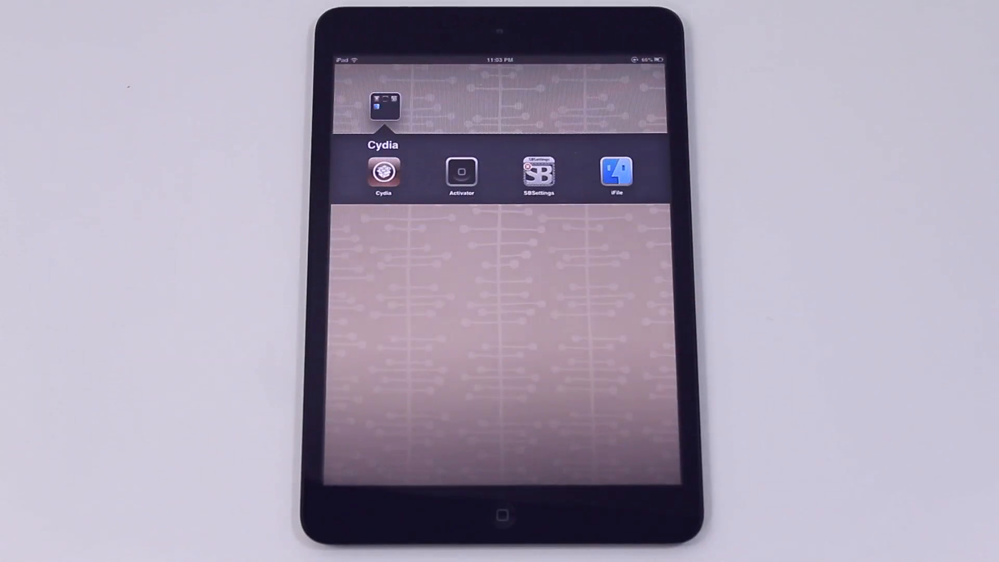
left_click(616, 174)
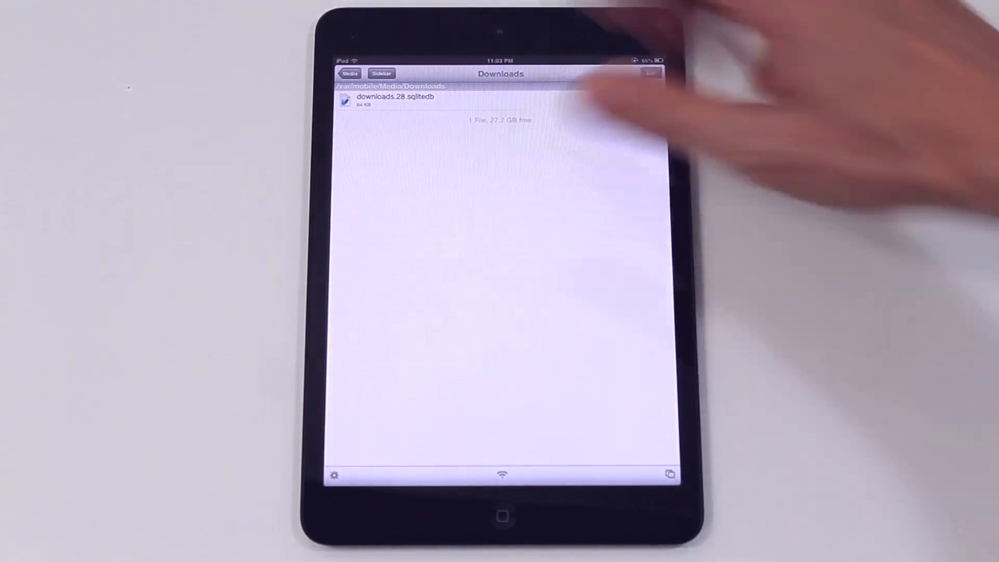